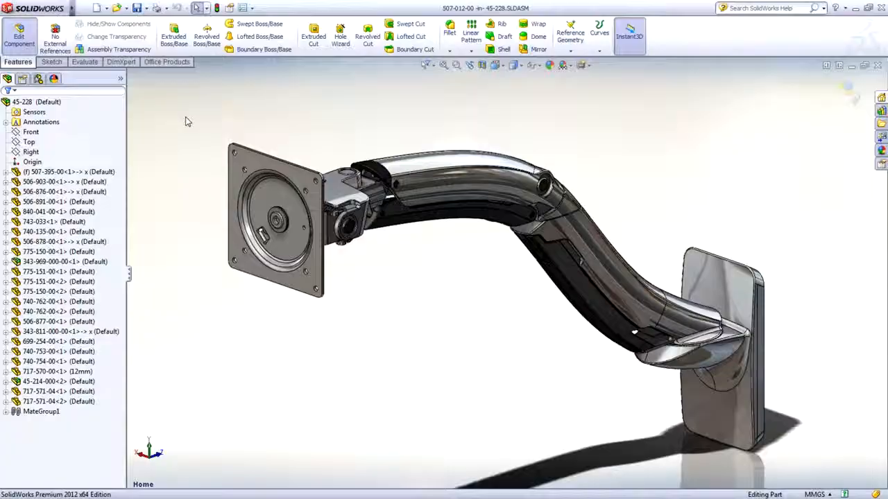
# Switch from the 45-214-000 mount assembly model to its drawing document, Sheet1.
pyautogui.click(457, 65)
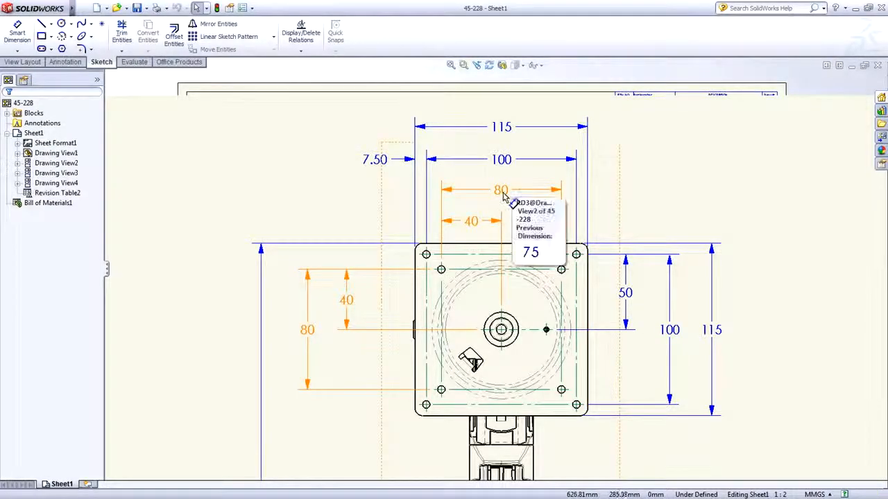
pyautogui.moveTo(478, 222)
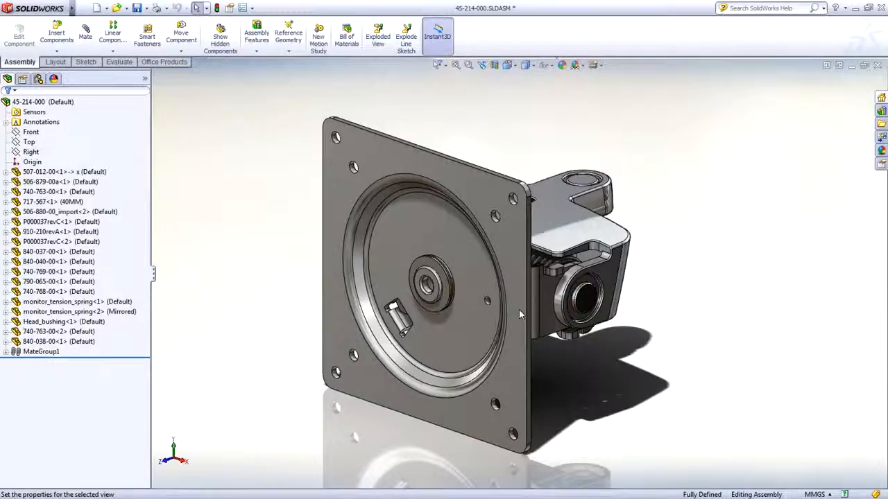
pyautogui.rightClick(42, 103)
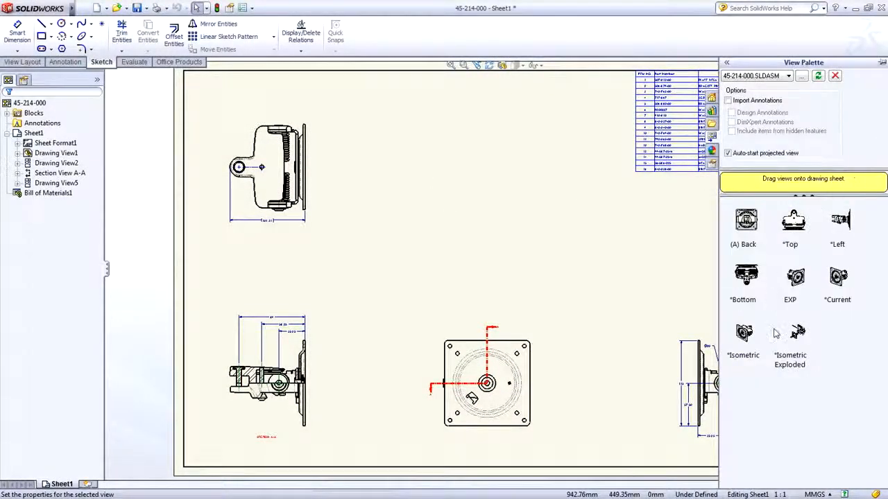
# Drop the Isometric Exploded view from the View Palette onto the sheet beside the parts table.
pyautogui.click(790, 340)
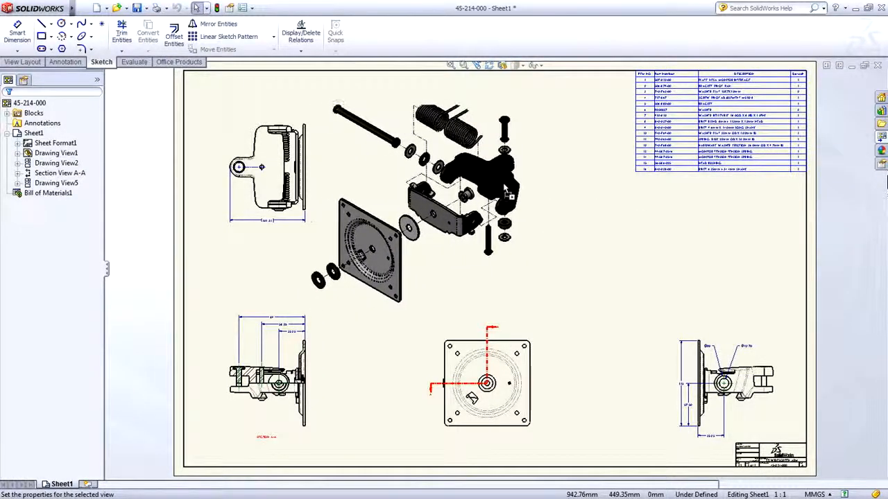
pyautogui.click(472, 187)
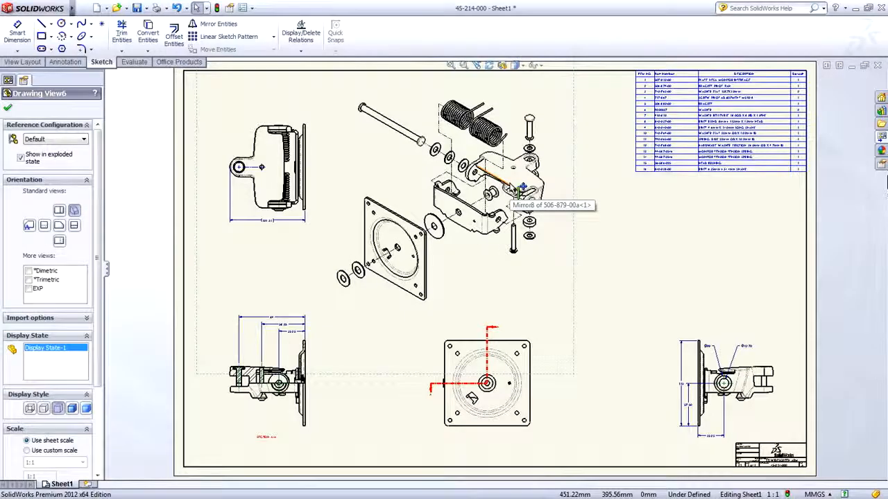
# Show the shortcut menu on the exploded view and reach its Annotations submenu.
pyautogui.rightClick(516, 187)
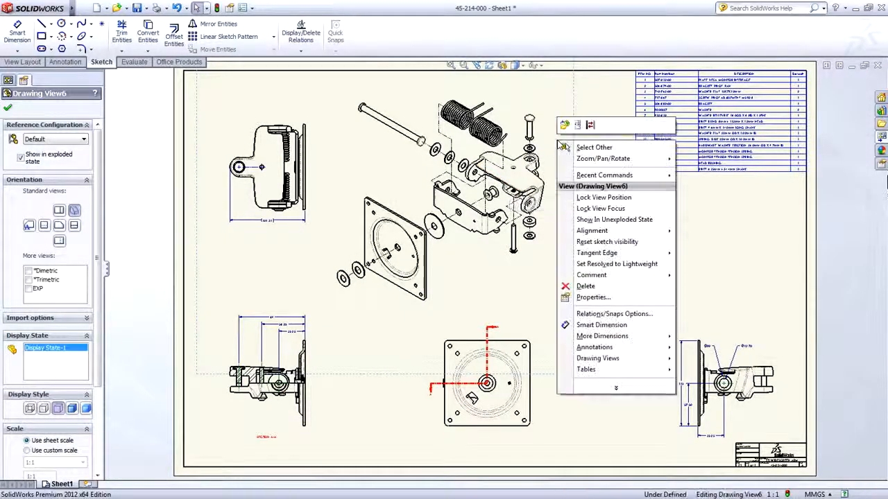
pyautogui.click(613, 220)
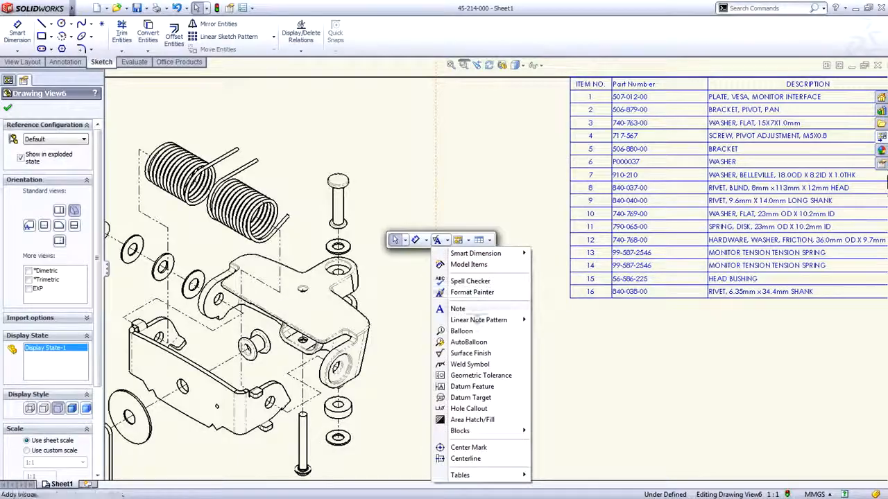
# AutoBalloon the exploded view with Order sequentially and Insert magnetic line(s) enabled.
pyautogui.click(469, 341)
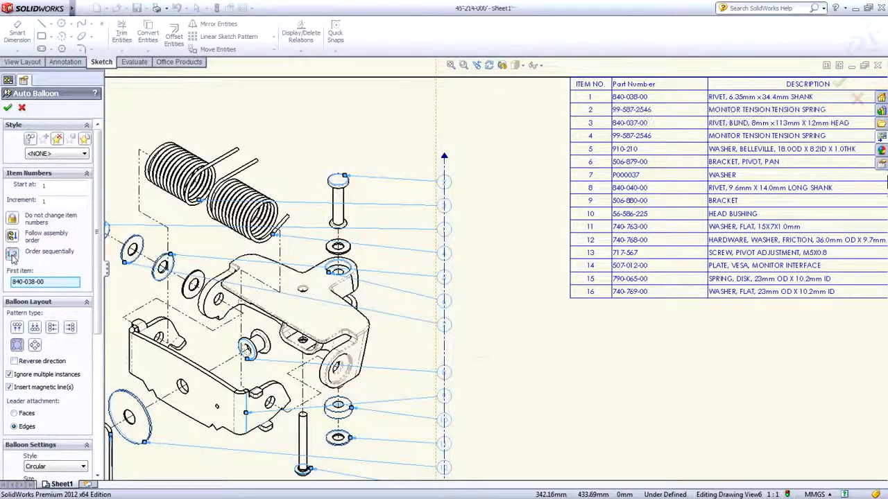
pyautogui.click(8, 108)
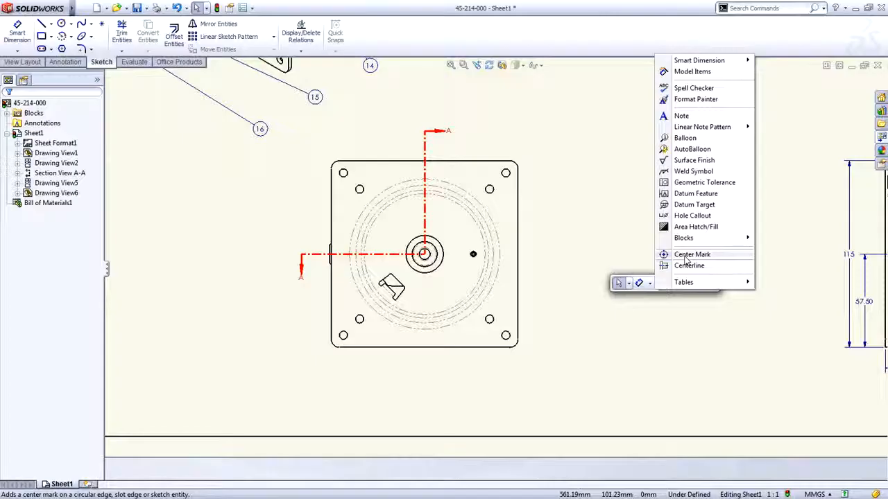
# Insert Center Marks automatically for all holes in the mounting-plate view.
pyautogui.click(690, 253)
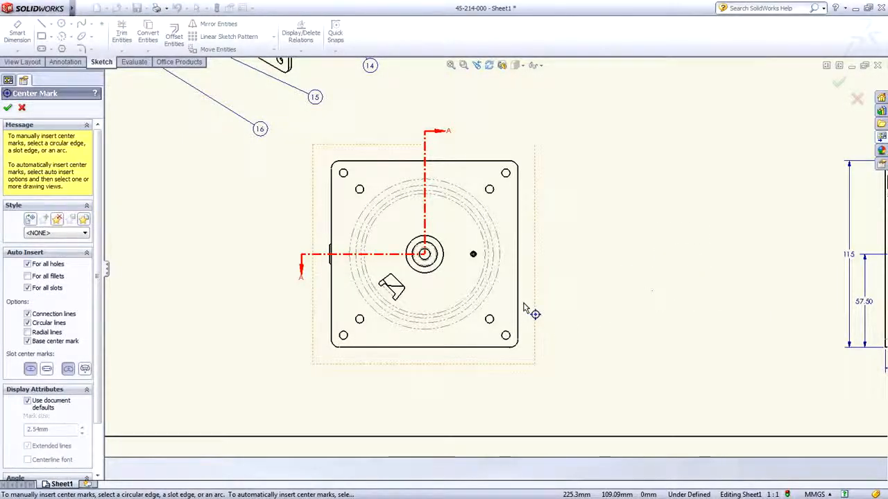
pyautogui.click(8, 107)
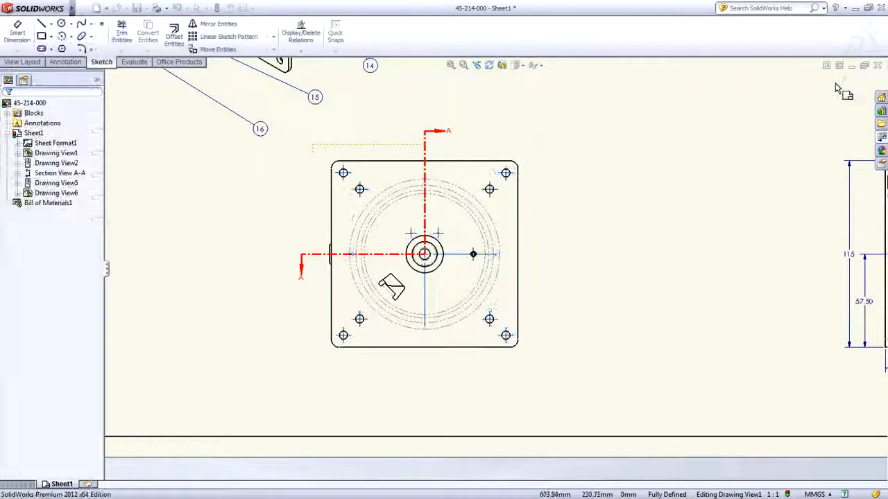